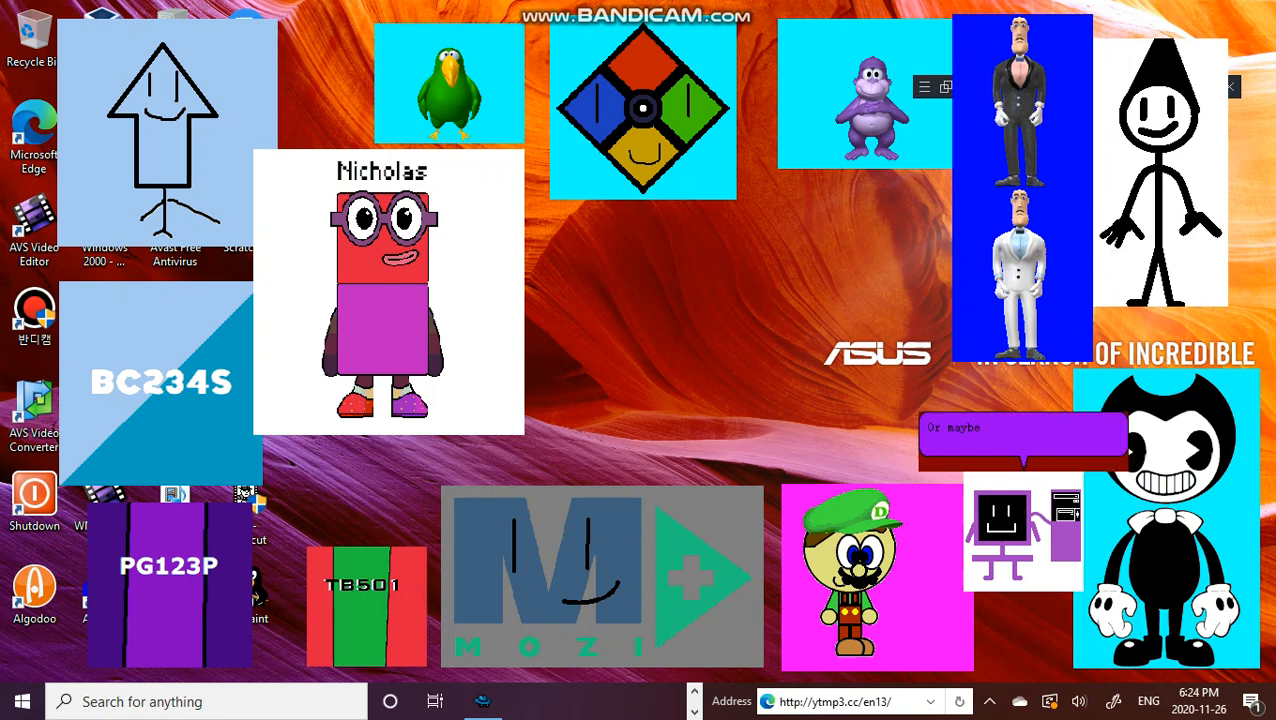
text(a purple PC on your desktop!)
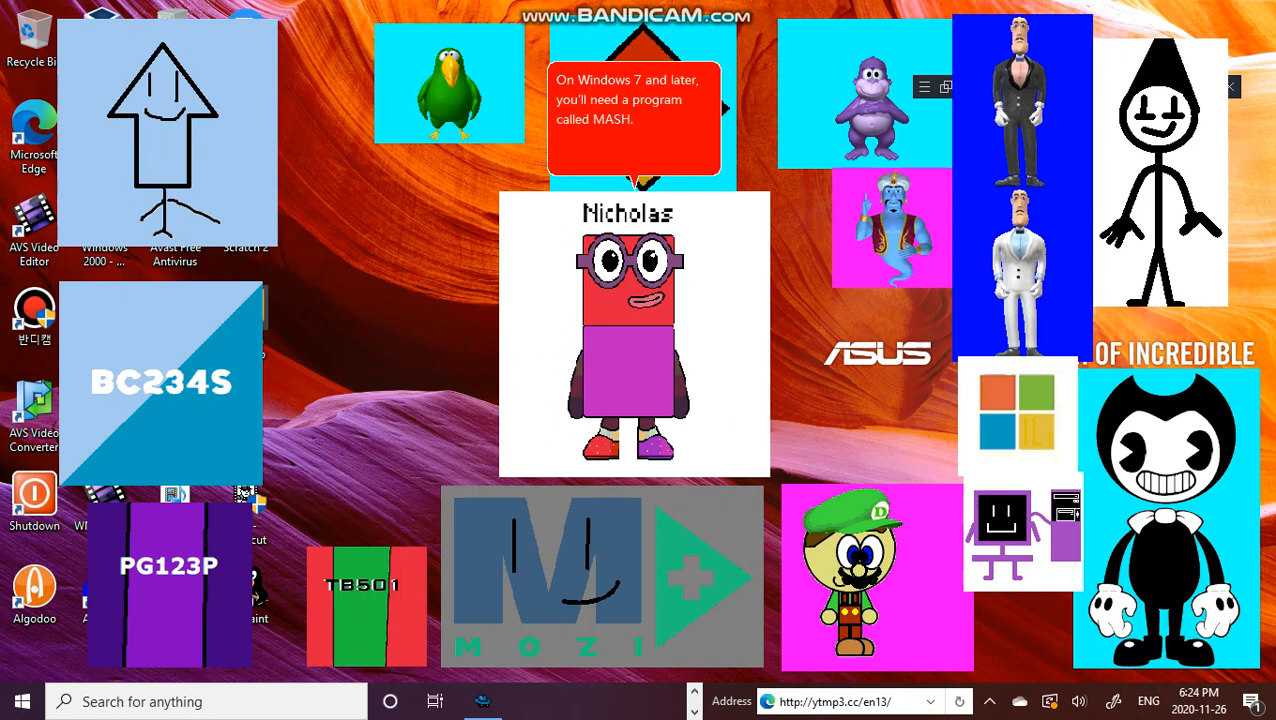
text(The Microsoft)
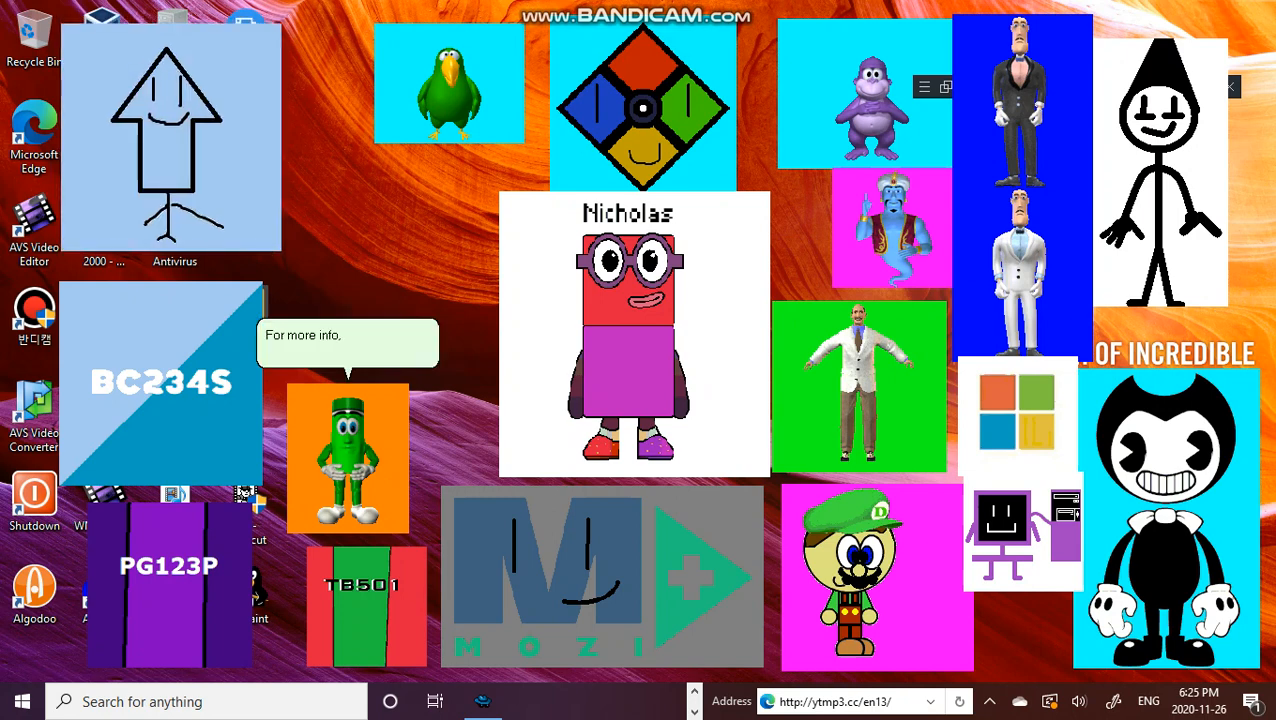
text(use websites like Wikipedia,)
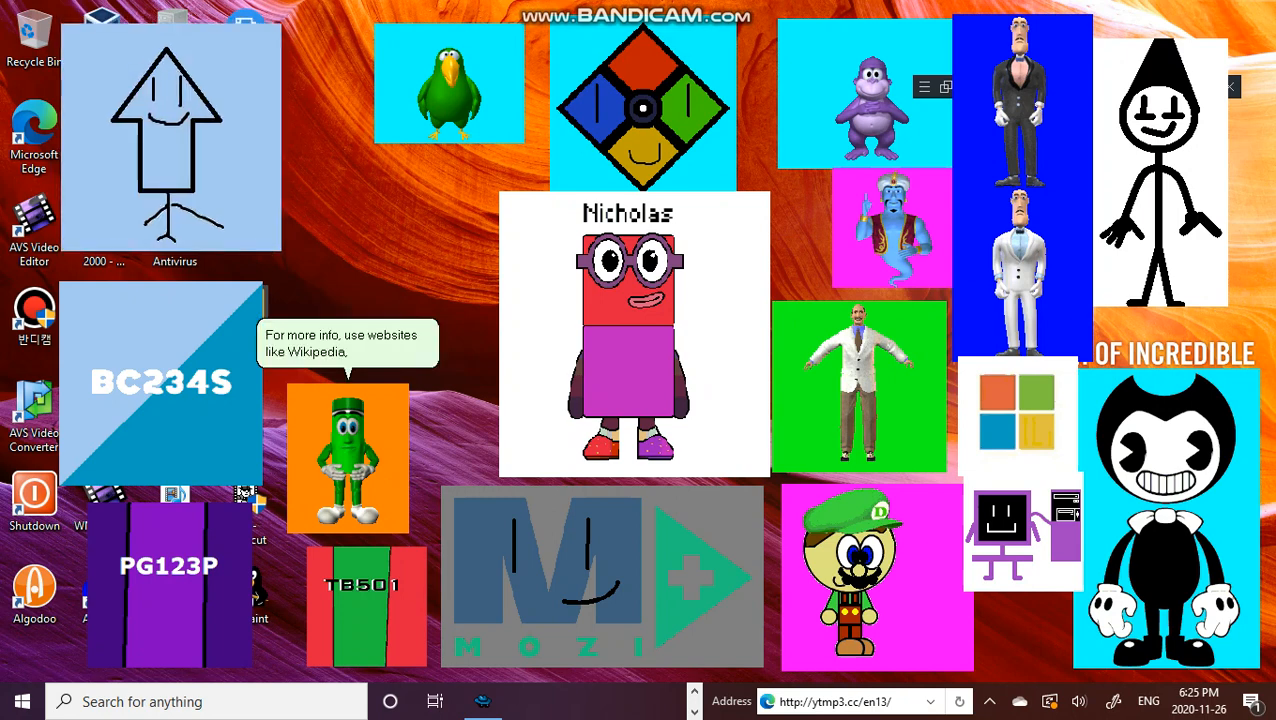